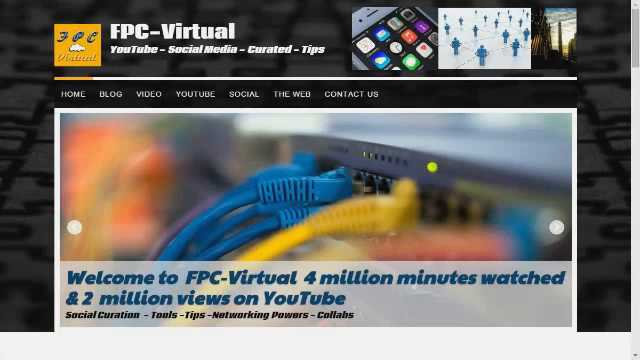
Open the FPC-Virtual VIDEO page and preview the VIDEO and YOUTUBE subcategory menus.
left_click(192, 95)
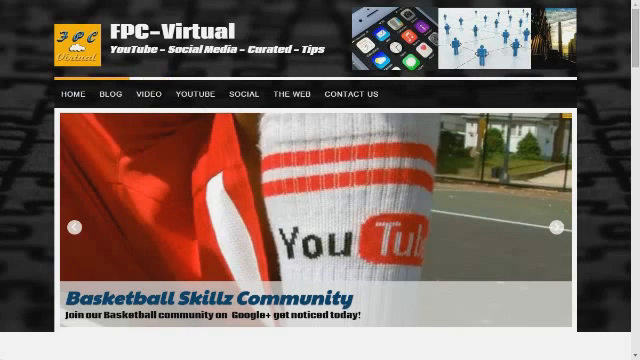
left_click(148, 94)
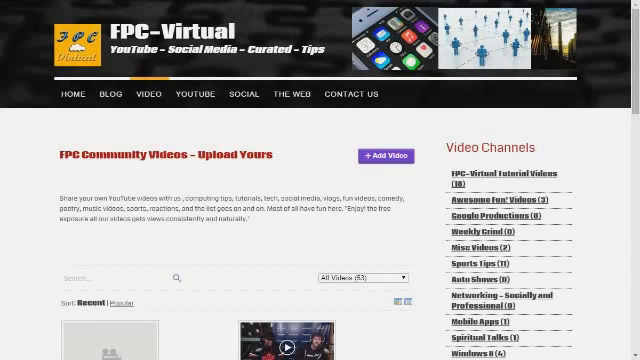
left_click(193, 94)
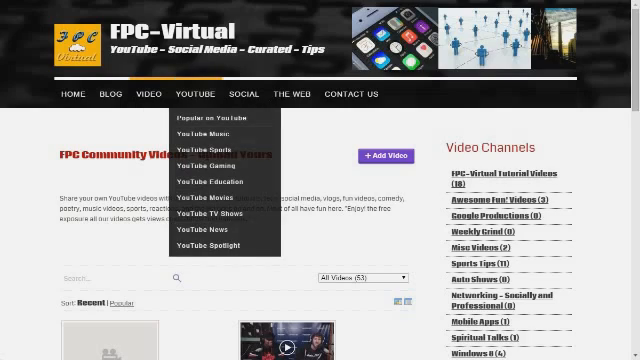
mouse_move(241, 94)
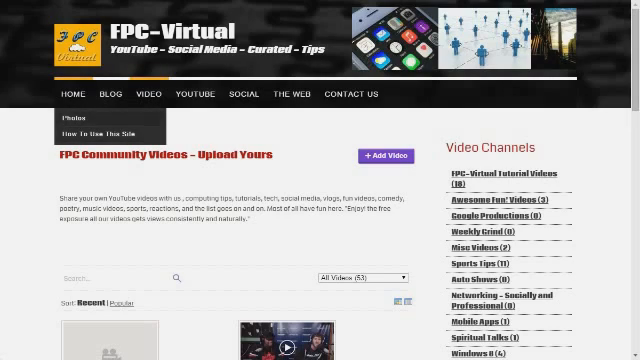
left_click(149, 94)
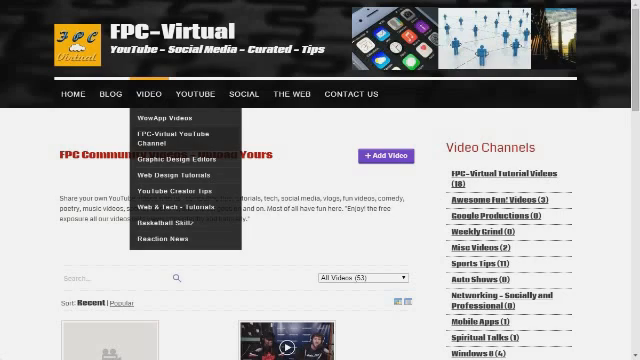
mouse_move(175, 221)
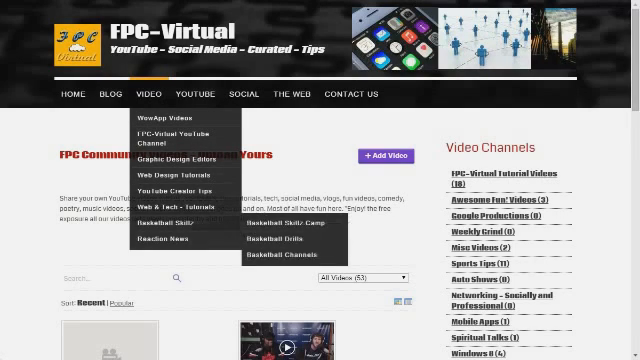
mouse_move(165, 204)
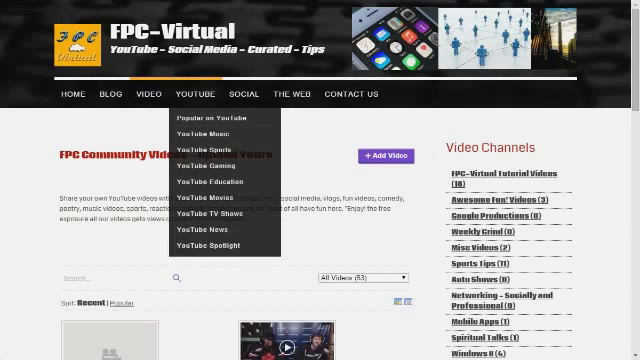
left_click(241, 94)
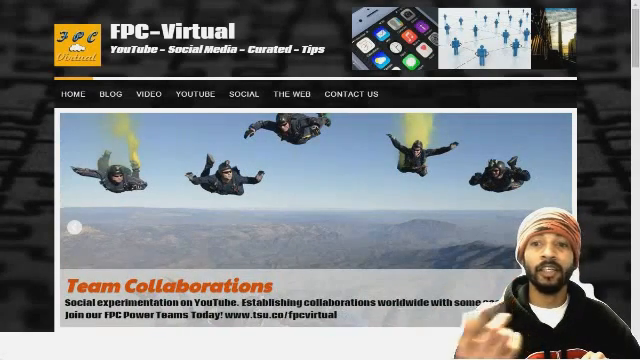
left_click(288, 94)
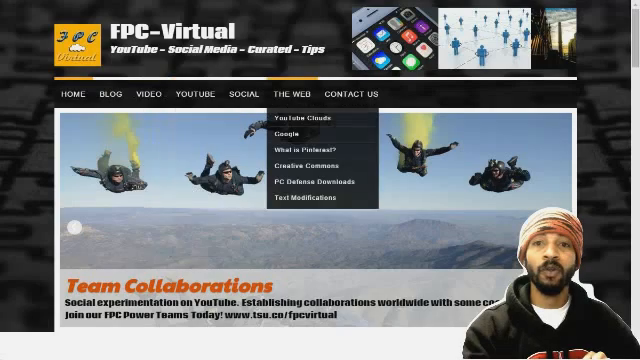
left_click(352, 94)
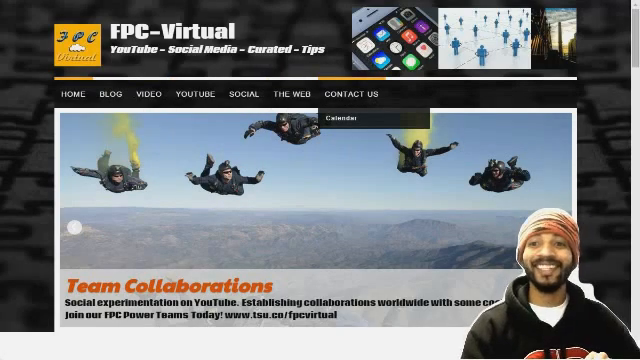